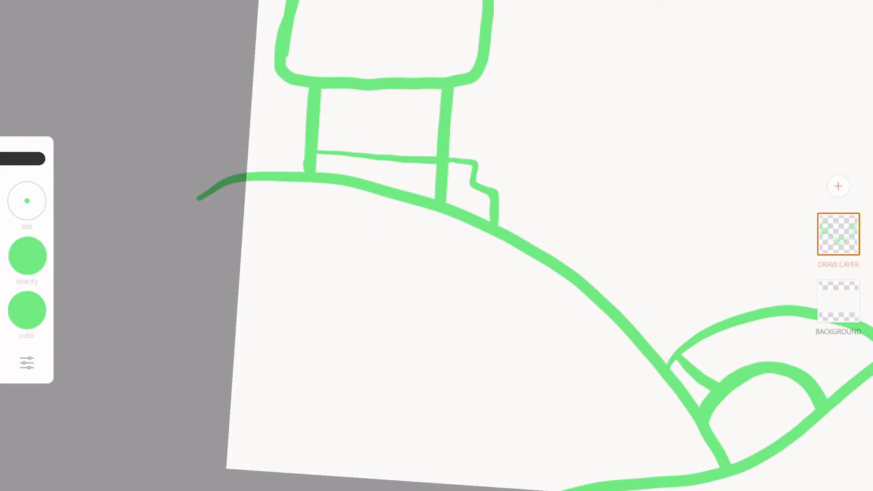
Draw a green hill curve across the canvas as part of the rolling landscape
left_click_drag(272, 252, 344, 204)
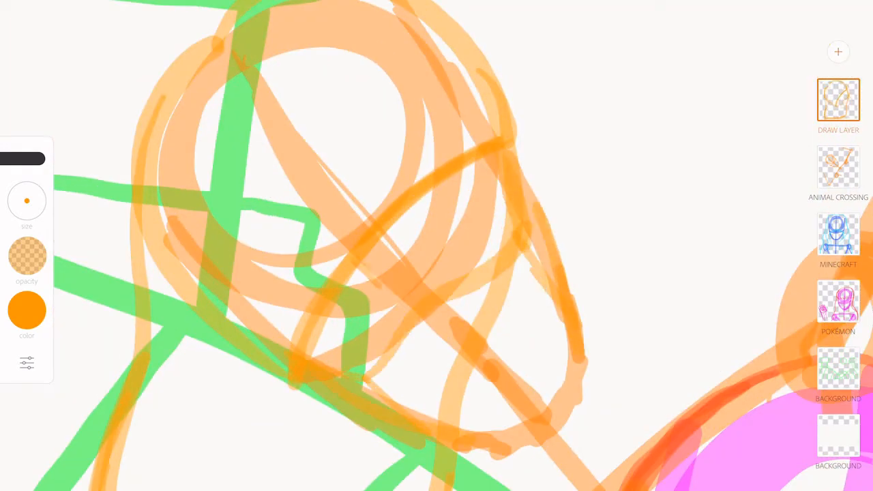
Choose an orange colour for the rough avatar sketch
left_click(28, 311)
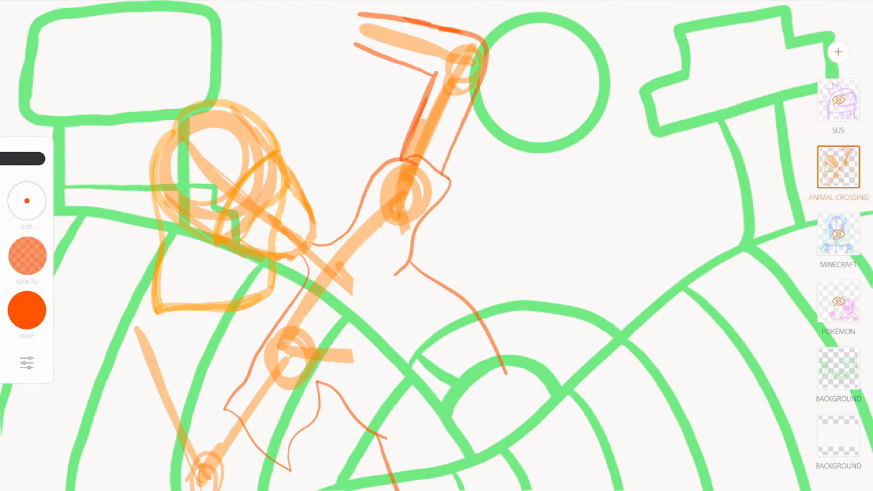
Select the Animal Crossing layer to trace refined red-orange lines
left_click(837, 166)
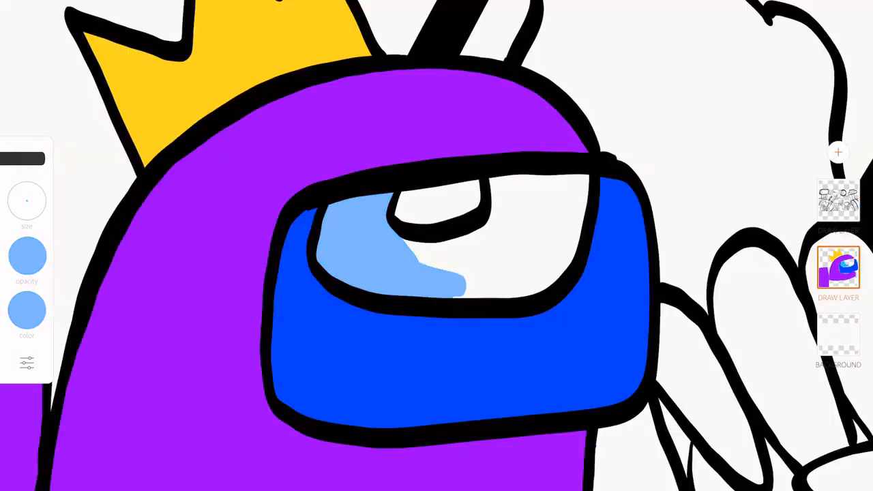
Pick light blue for the visor highlight, then dark navy for the shapes below
left_click(28, 311)
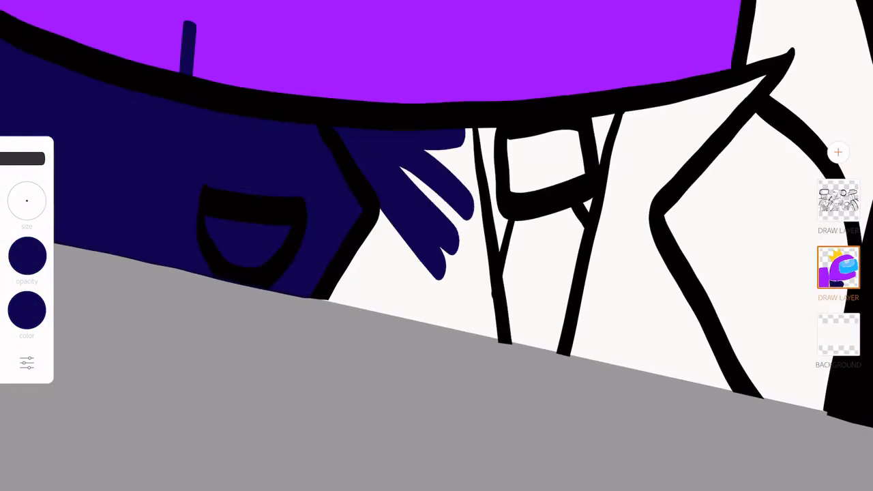
left_click(28, 311)
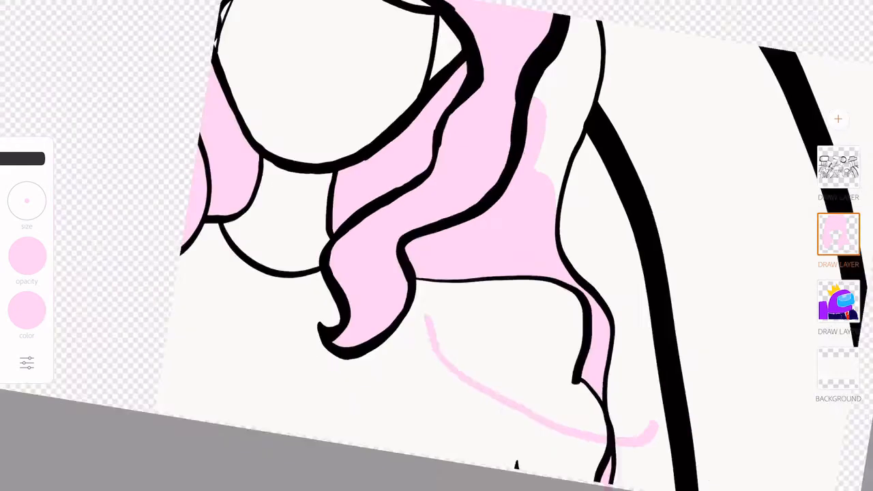
Choose a peach skin-tone colour from the colour wheel for the next fills
left_click(27, 308)
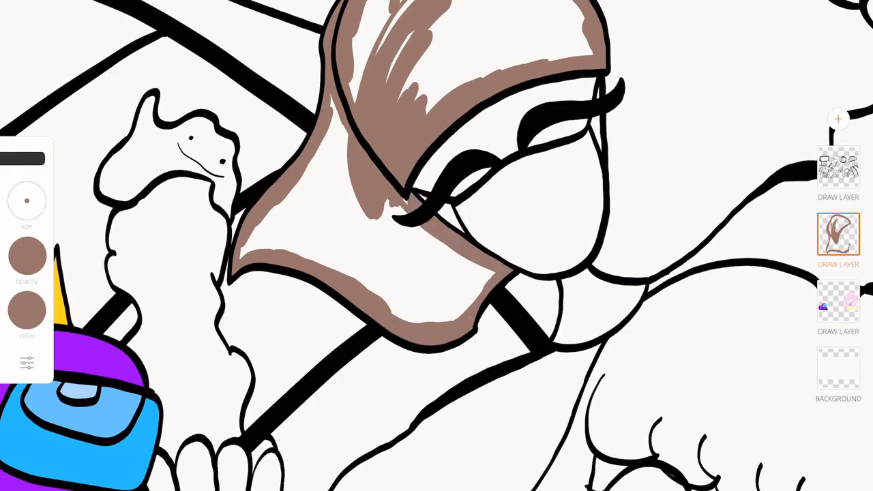
left_click(28, 311)
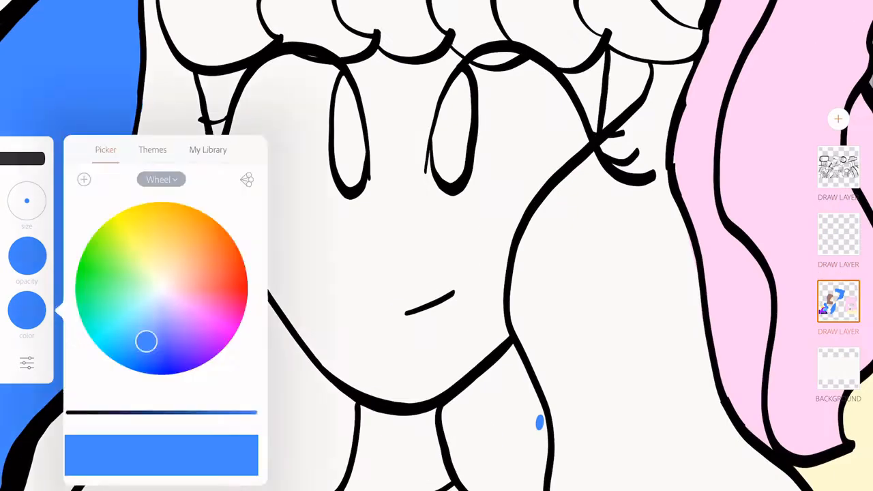
left_click(161, 267)
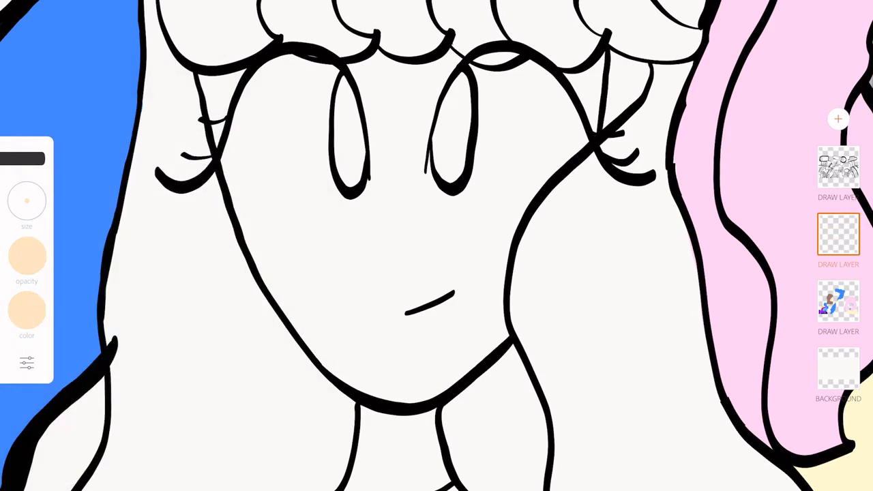
Choose a brown colour and fill the curly-bangs girl's hair
left_click(27, 311)
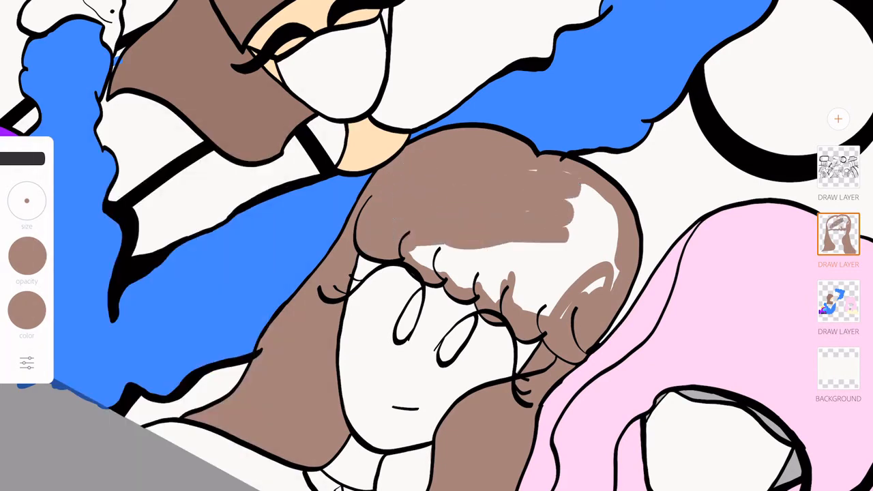
left_click(27, 311)
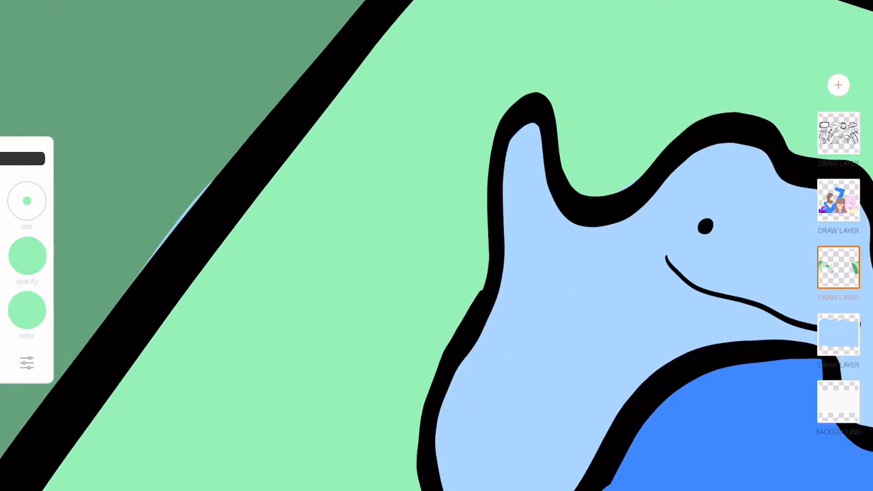
Add a new Draw Layer for the light green hillside fill
left_click(837, 85)
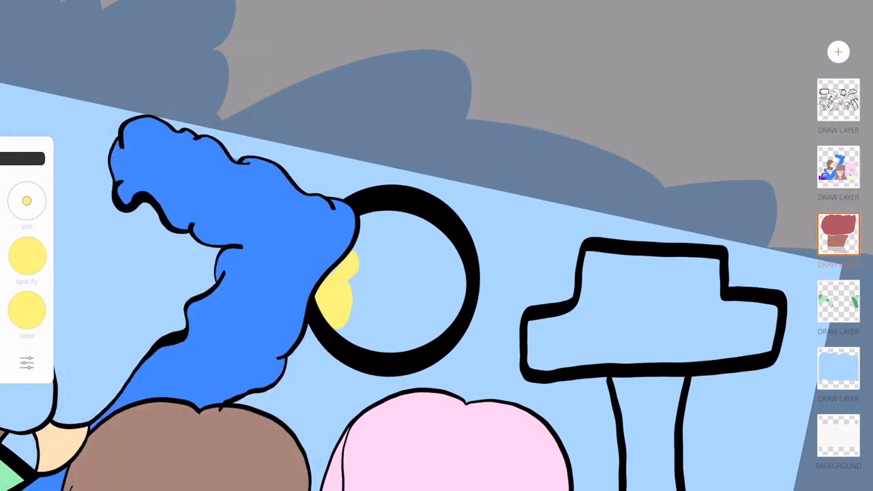
Choose a warm brown colour to fill the tree shape
left_click(27, 311)
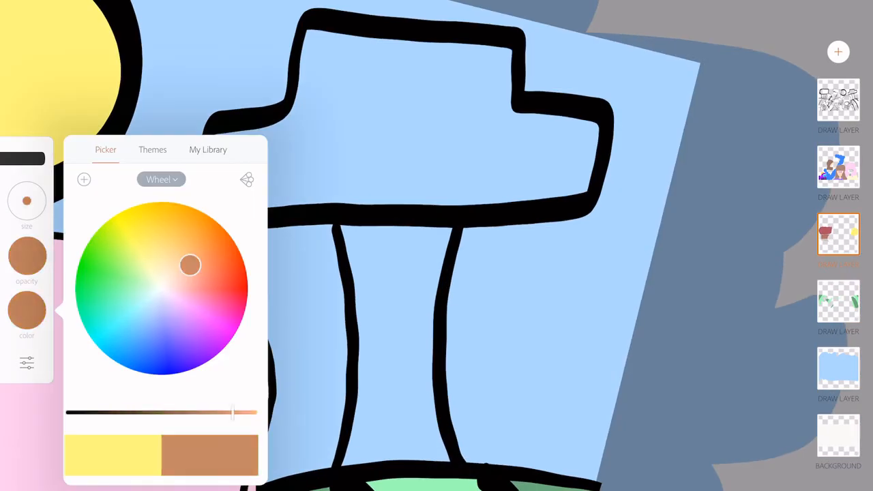